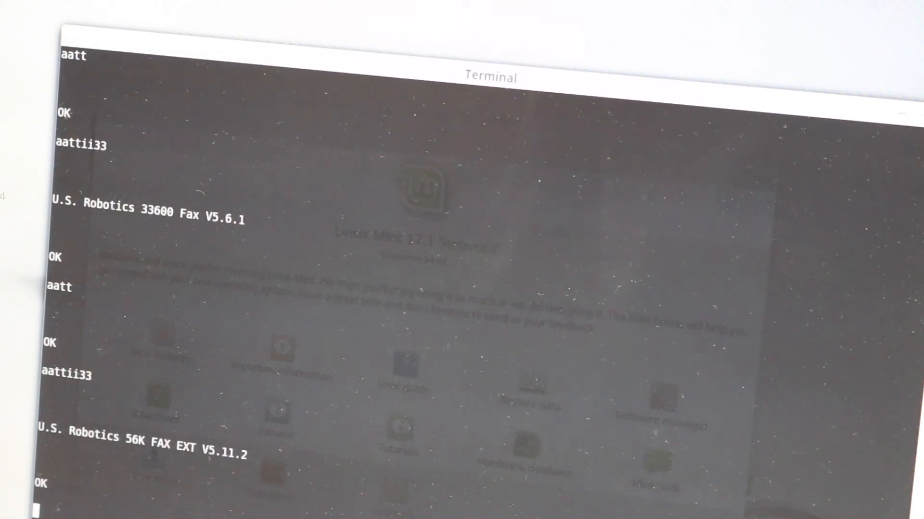
Step: Scroll the browser page down to the simplest powered circuit and general hybrid interface diagrams
{"action": "key", "text": "ctrl+a"}
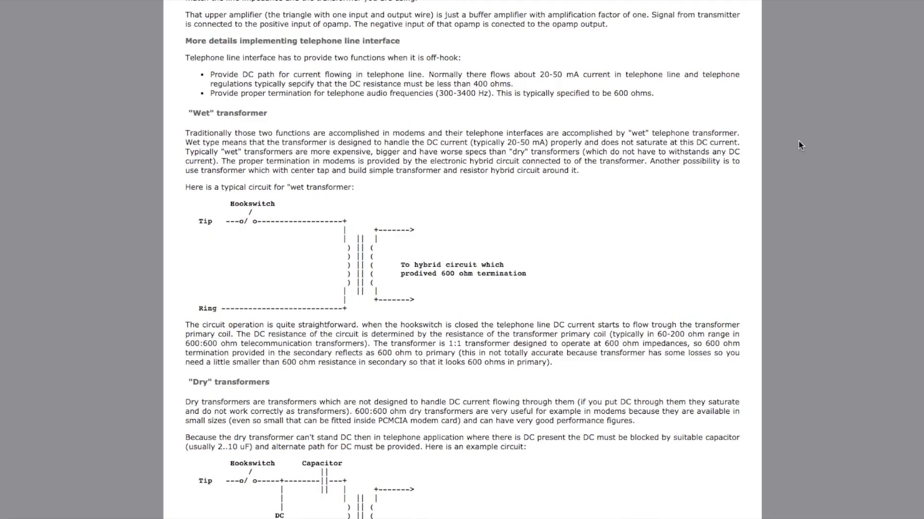
{"action": "mouse_move", "coordinate": [781, 143]}
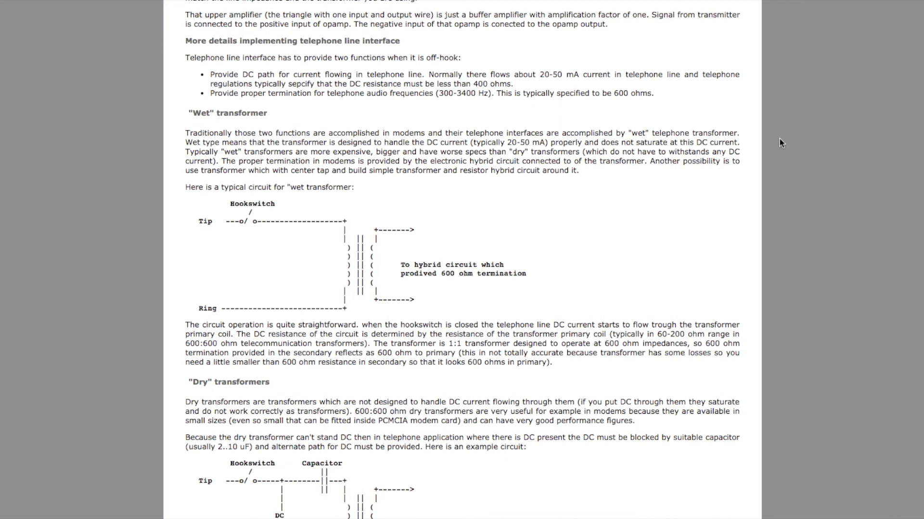
{"action": "mouse_move", "coordinate": [790, 125]}
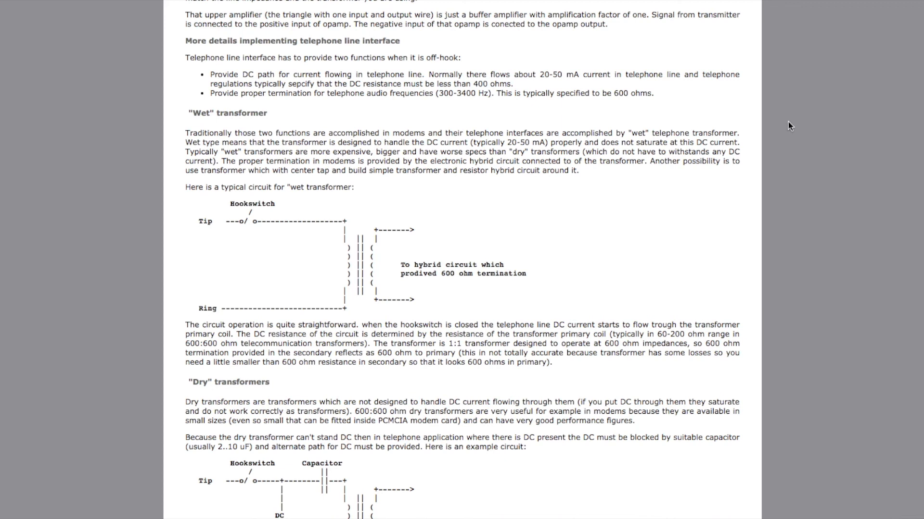
{"action": "mouse_move", "coordinate": [190, 68]}
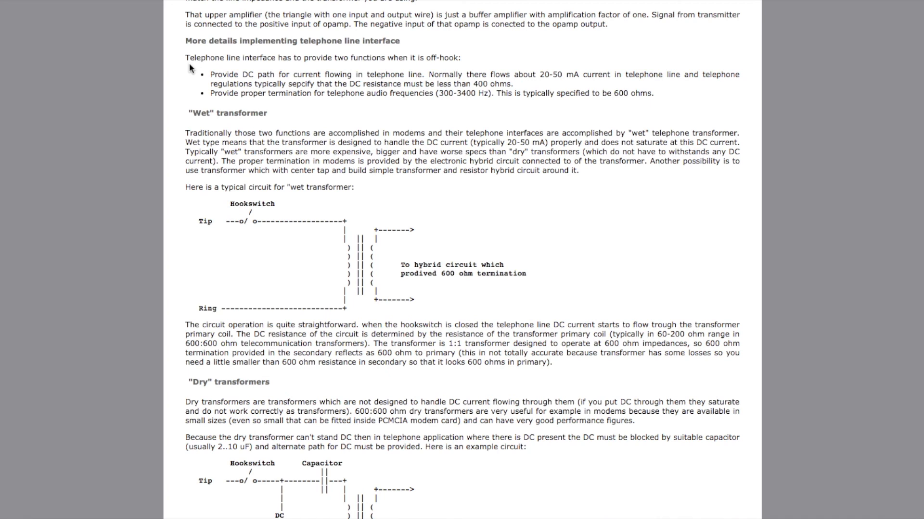
{"action": "mouse_move", "coordinate": [337, 63]}
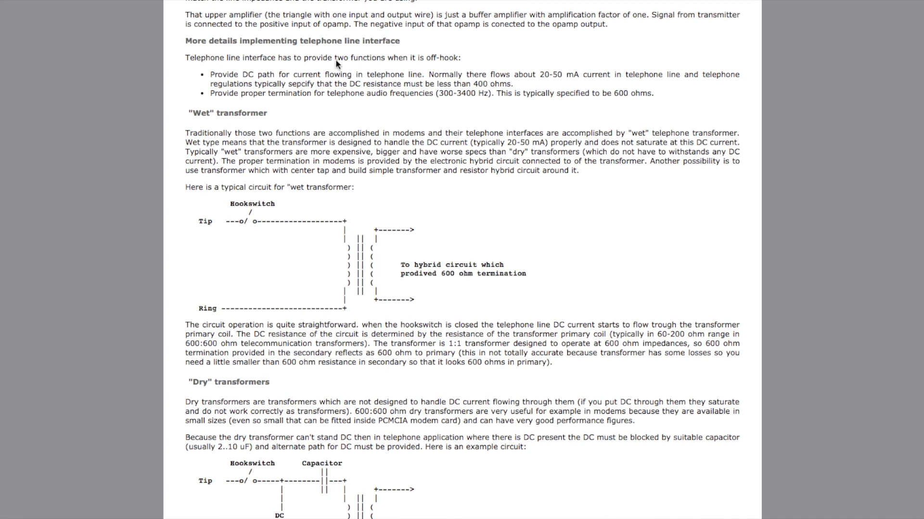
{"action": "mouse_move", "coordinate": [541, 83]}
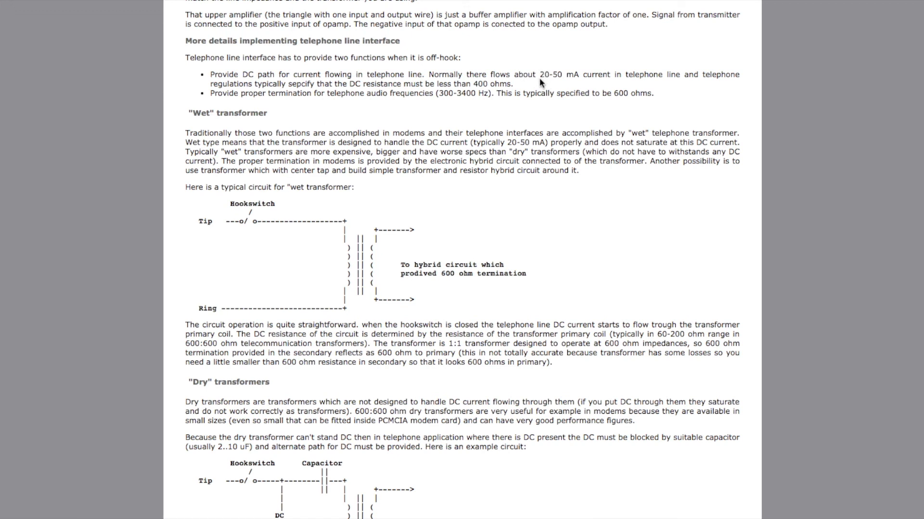
{"action": "mouse_move", "coordinate": [367, 123]}
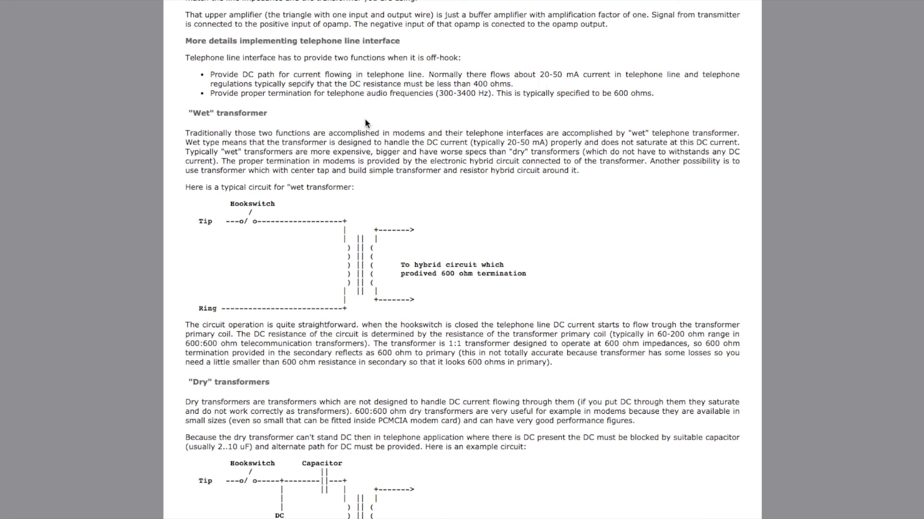
{"action": "scroll", "scroll_direction": "down", "scroll_amount": 3}
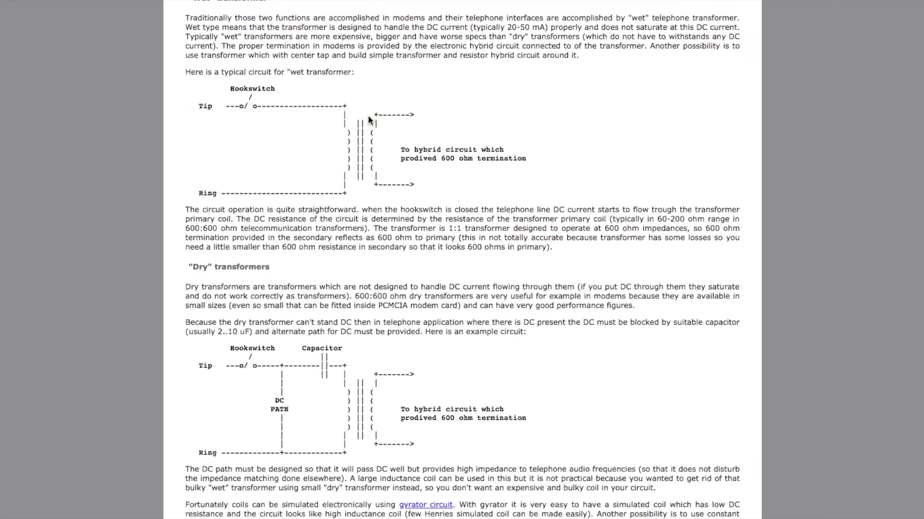
{"action": "scroll", "scroll_direction": "down", "scroll_amount": 3}
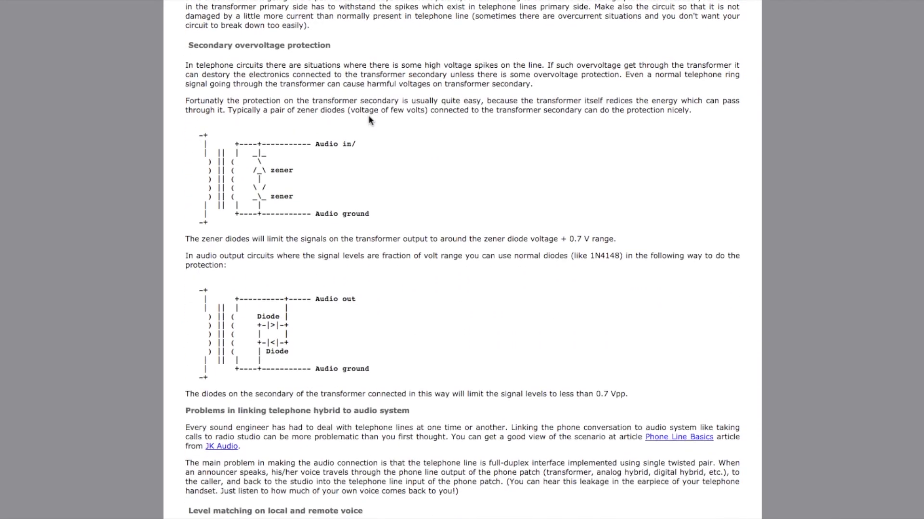
{"action": "scroll", "scroll_direction": "down", "scroll_amount": 3}
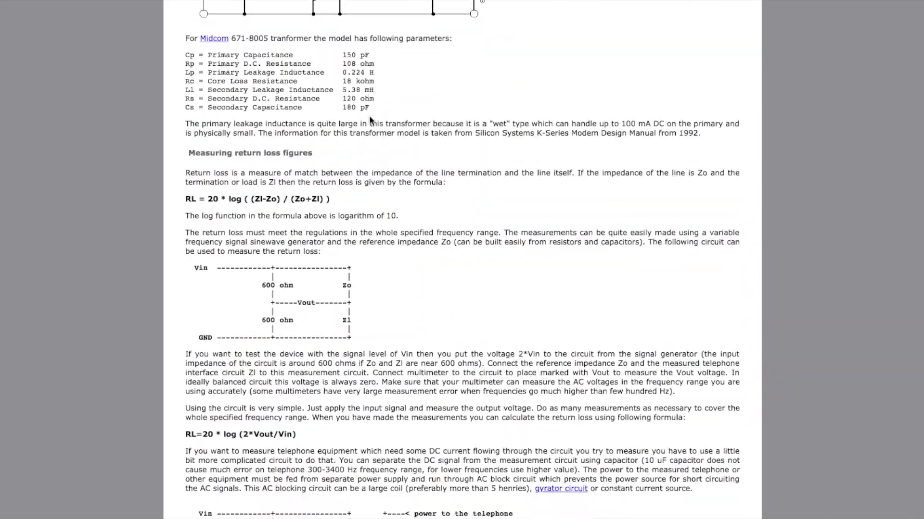
{"action": "scroll", "scroll_direction": "down", "scroll_amount": 3}
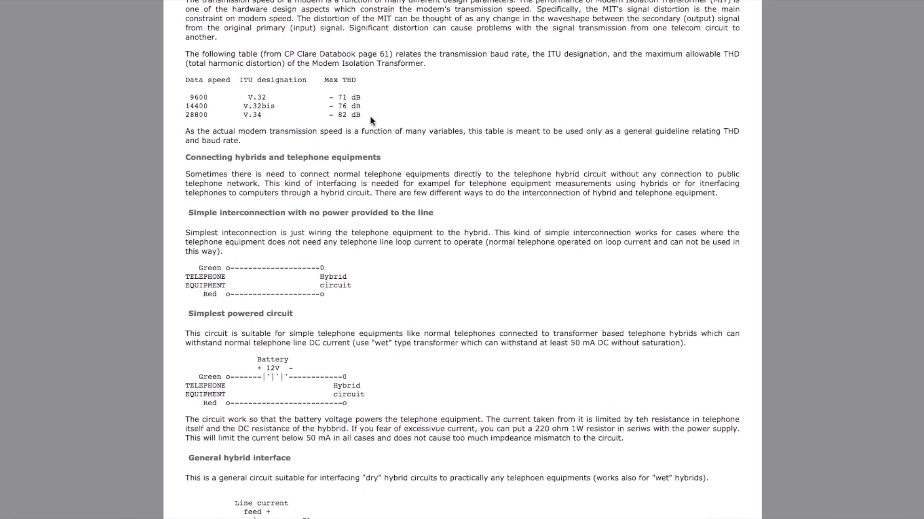
{"action": "scroll", "scroll_direction": "down", "scroll_amount": 3}
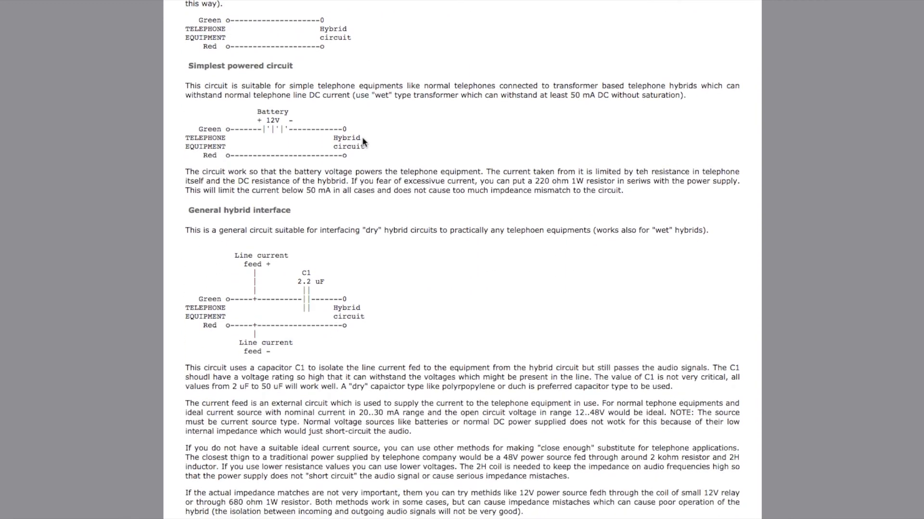
{"action": "mouse_move", "coordinate": [295, 133]}
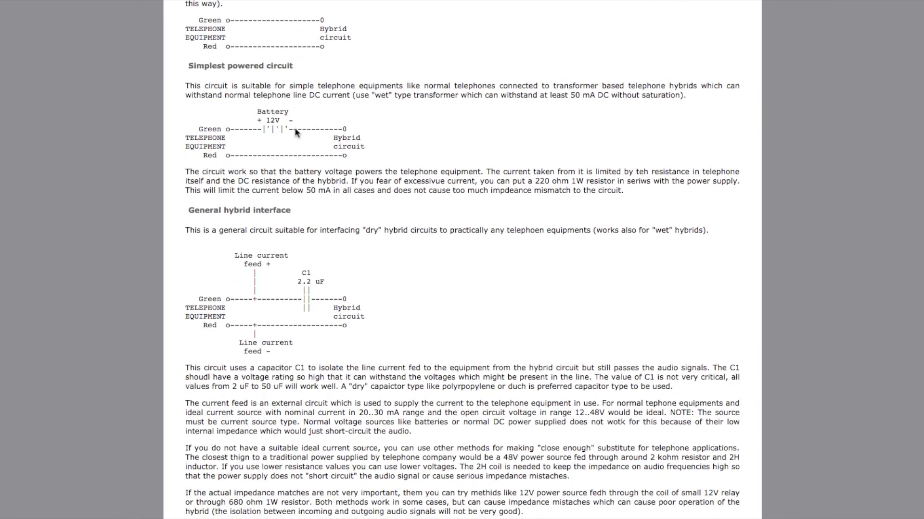
{"action": "mouse_move", "coordinate": [275, 124]}
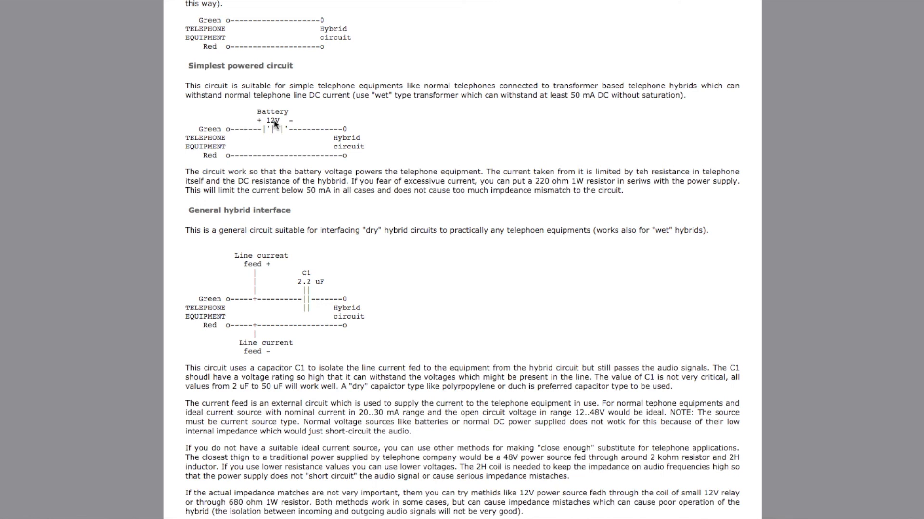
{"action": "mouse_move", "coordinate": [280, 133]}
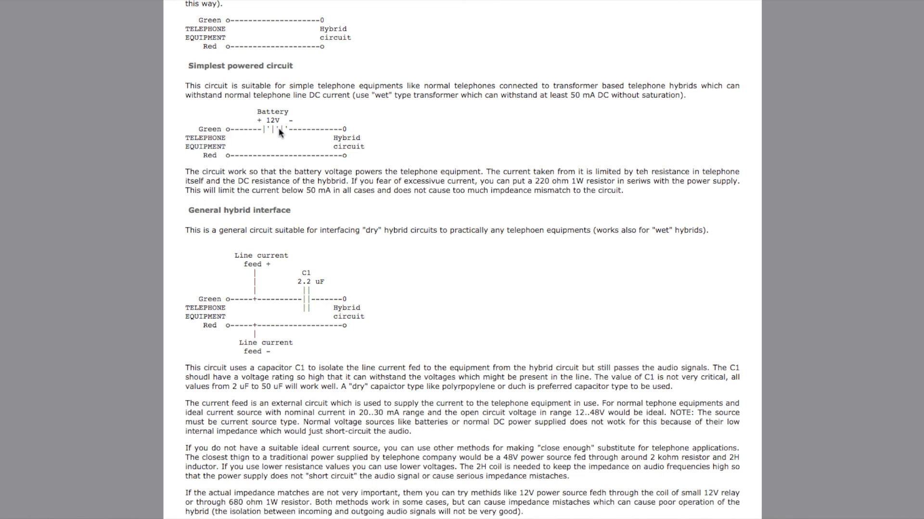
{"action": "mouse_move", "coordinate": [203, 131]}
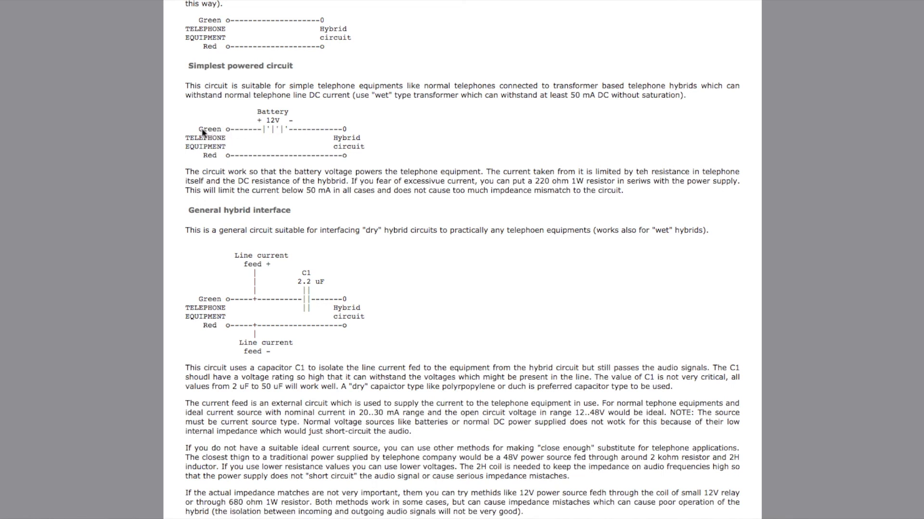
{"action": "mouse_move", "coordinate": [312, 132]}
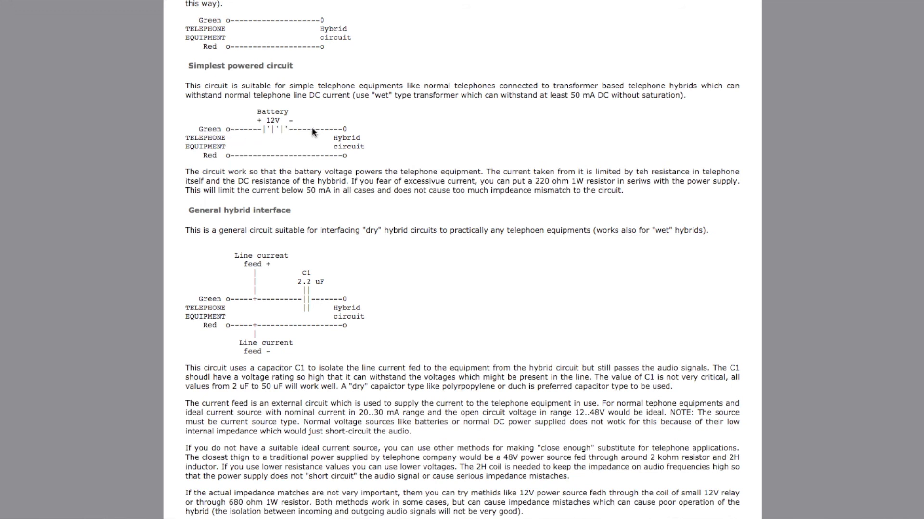
{"action": "scroll", "scroll_direction": "down", "scroll_amount": 3}
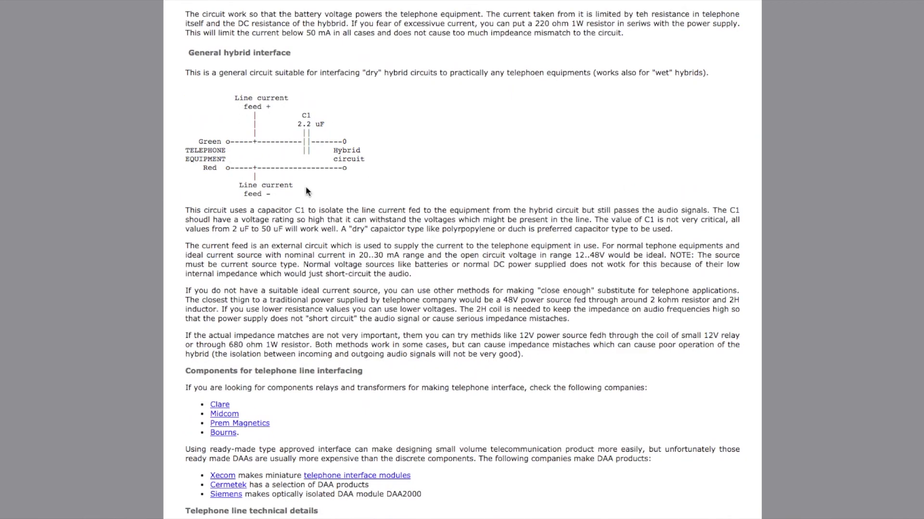
Step: Scroll back up to the simplest-interconnection and battery-powered circuit diagrams
{"action": "scroll", "scroll_direction": "up", "scroll_amount": 3}
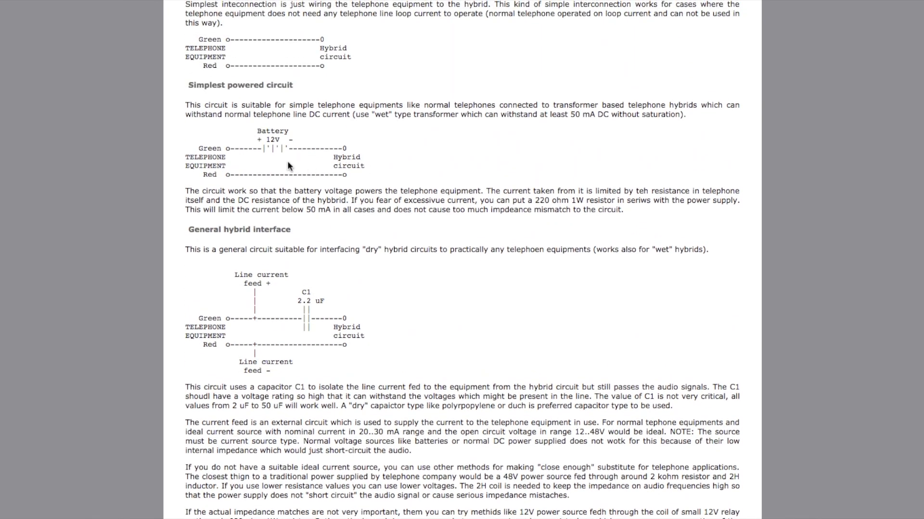
{"action": "mouse_move", "coordinate": [263, 160]}
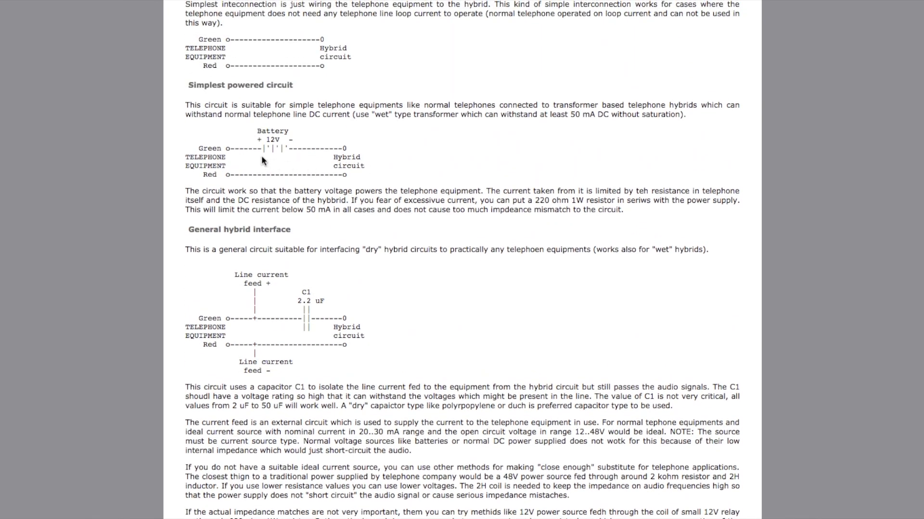
{"action": "mouse_move", "coordinate": [310, 152]}
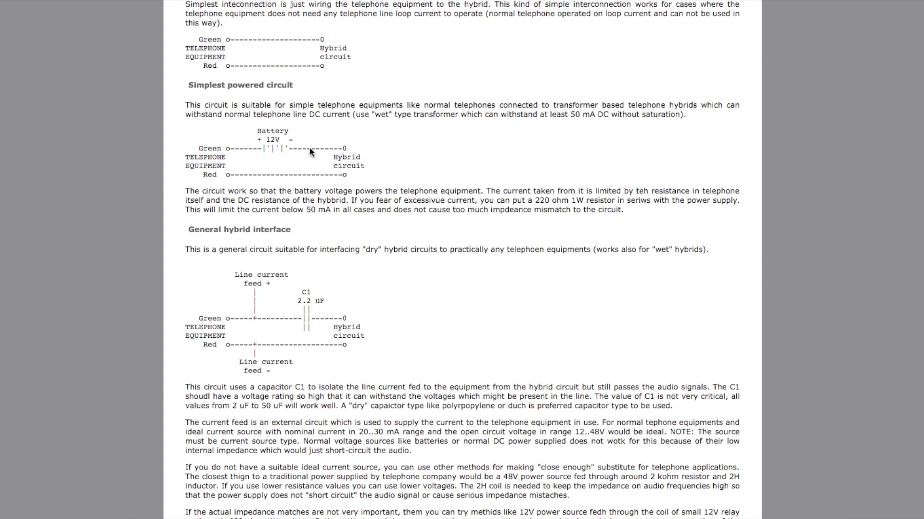
{"action": "mouse_move", "coordinate": [340, 155]}
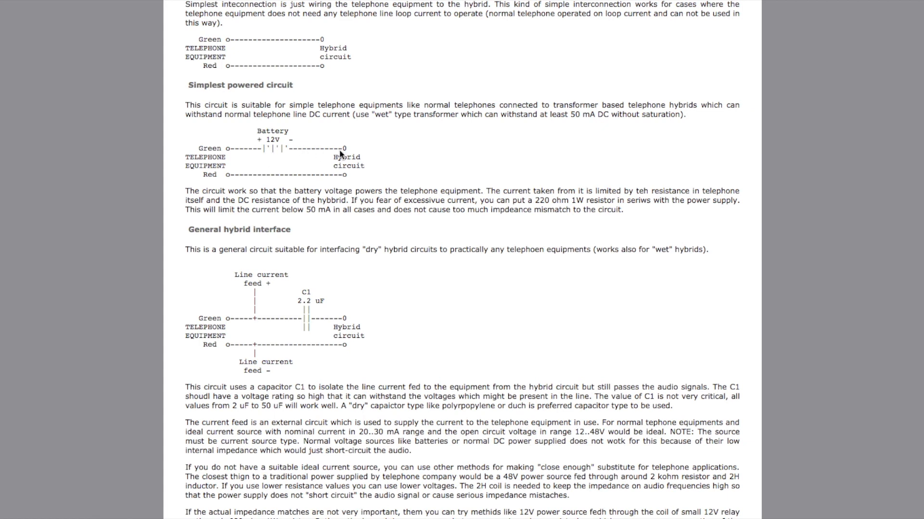
{"action": "mouse_move", "coordinate": [266, 154]}
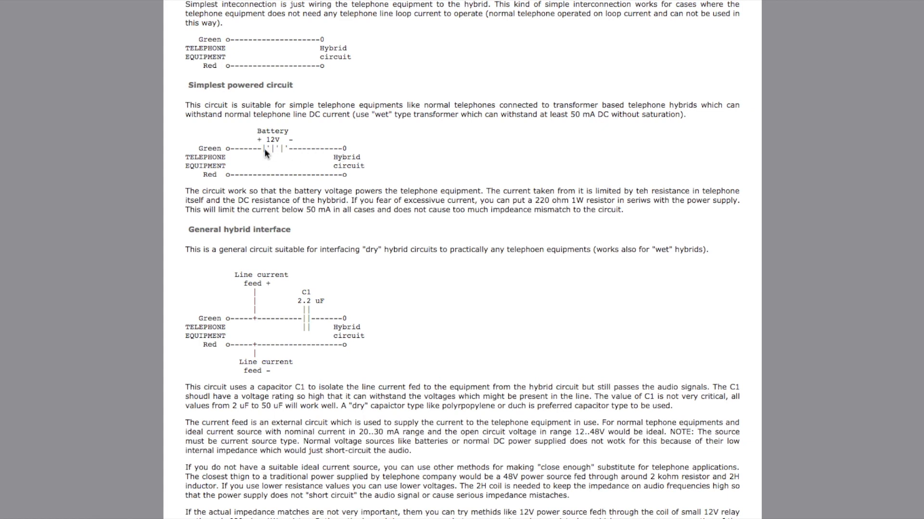
{"action": "mouse_move", "coordinate": [258, 157]}
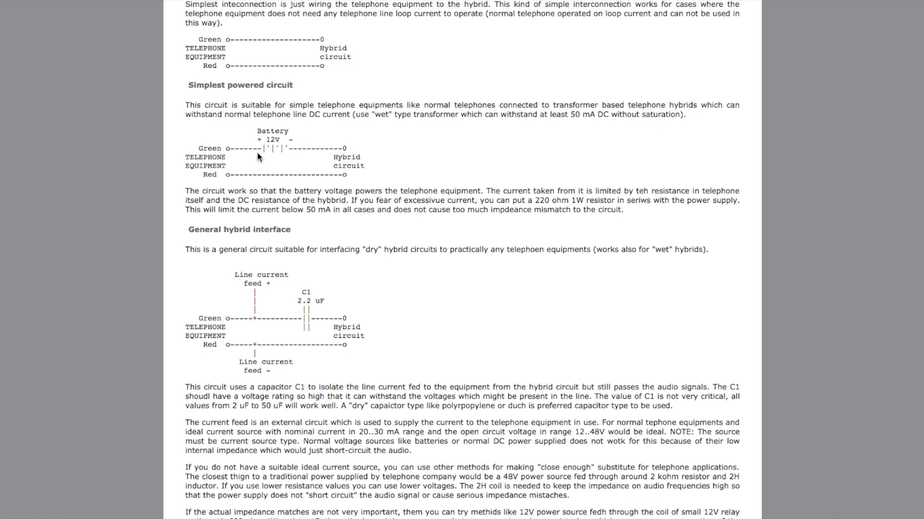
{"action": "mouse_move", "coordinate": [204, 148]}
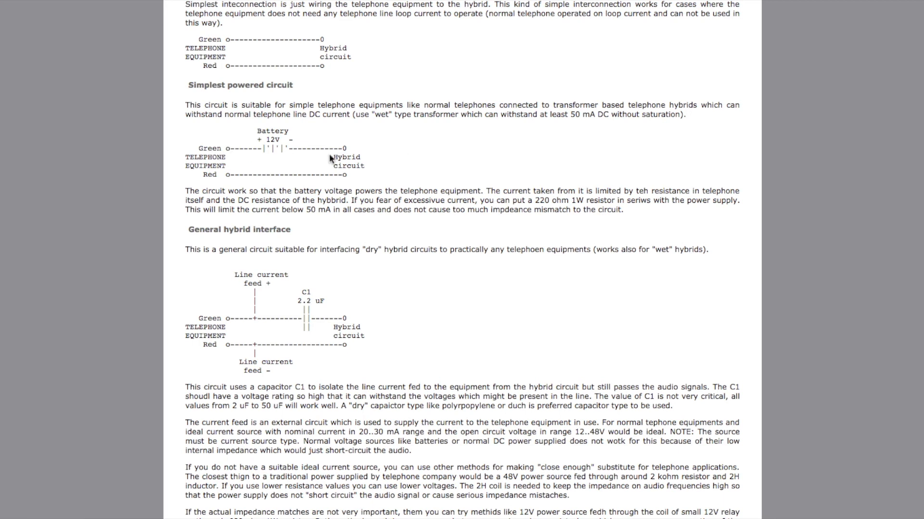
{"action": "mouse_move", "coordinate": [253, 162]}
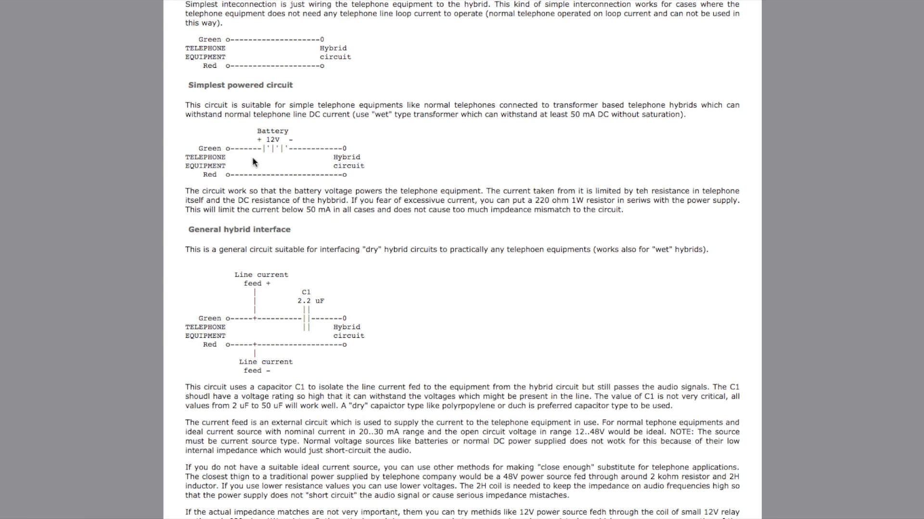
{"action": "mouse_move", "coordinate": [249, 155]}
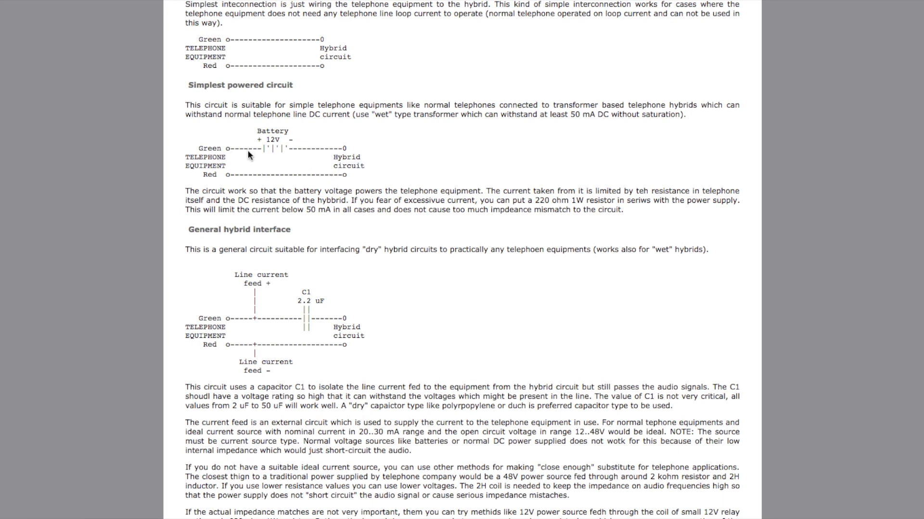
{"action": "mouse_move", "coordinate": [229, 167]}
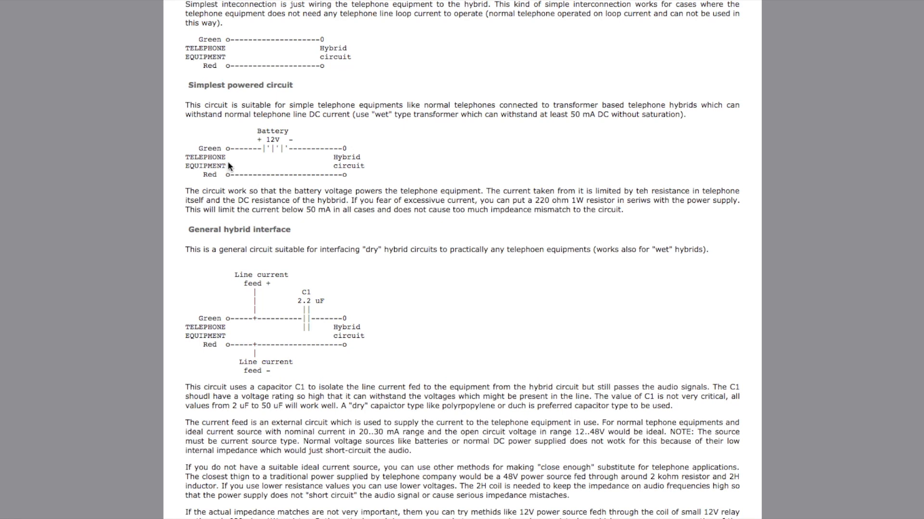
{"action": "mouse_move", "coordinate": [264, 180]}
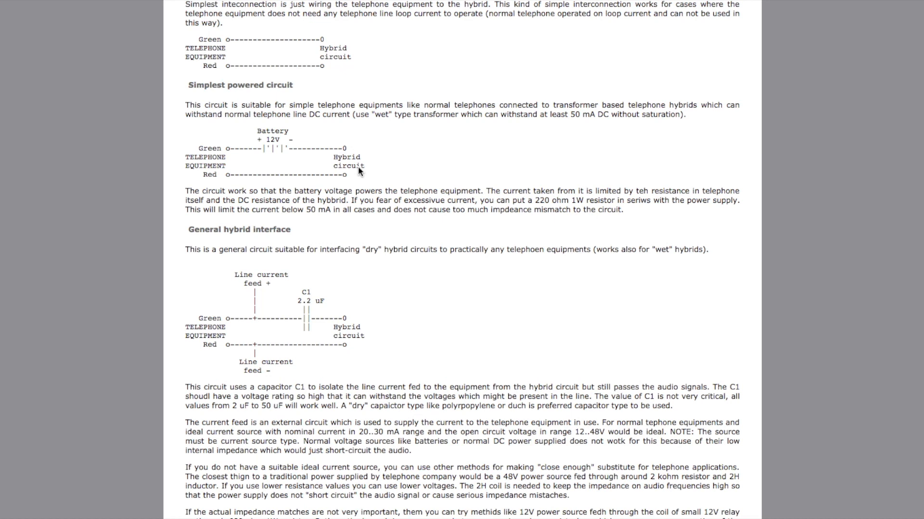
{"action": "mouse_move", "coordinate": [306, 212]}
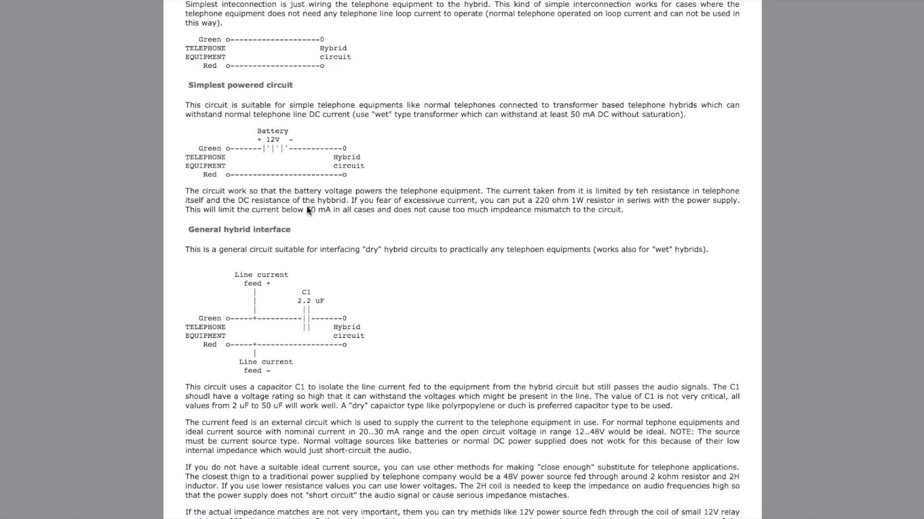
{"action": "mouse_move", "coordinate": [215, 168]}
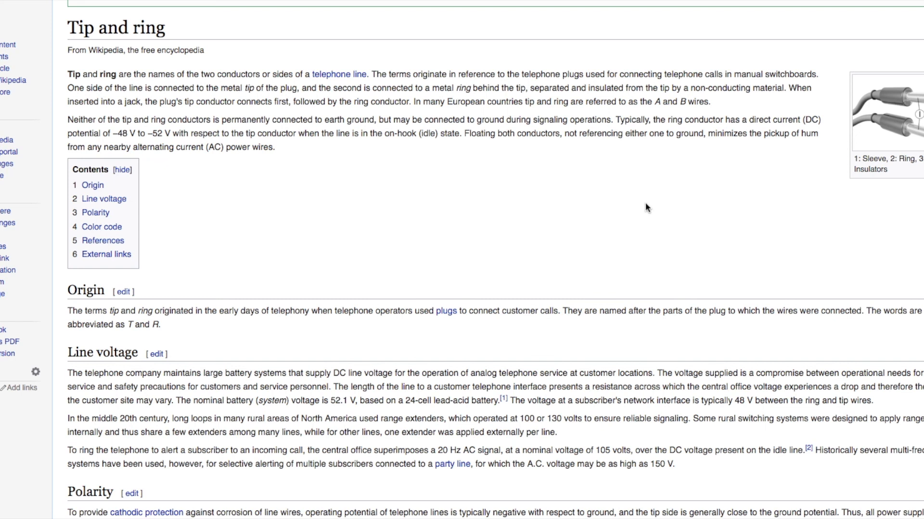
{"action": "mouse_move", "coordinate": [656, 131]}
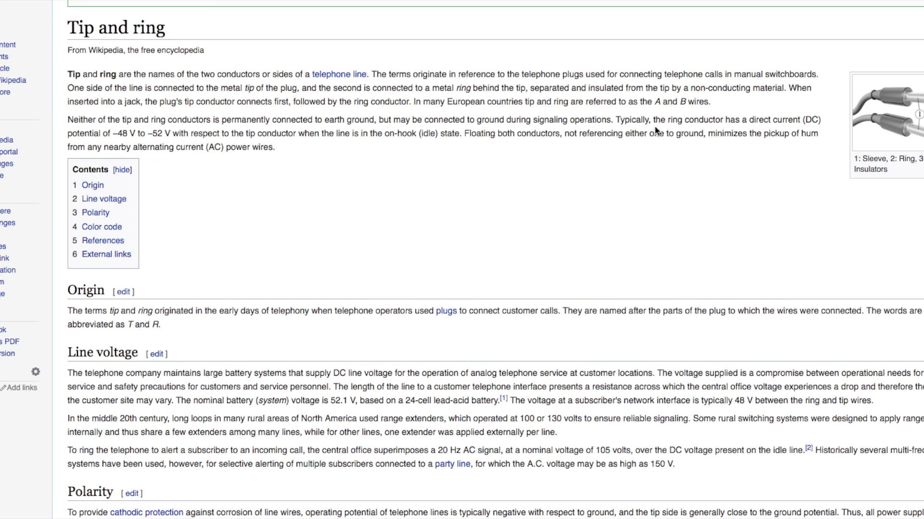
{"action": "double_click", "coordinate": [635, 121]}
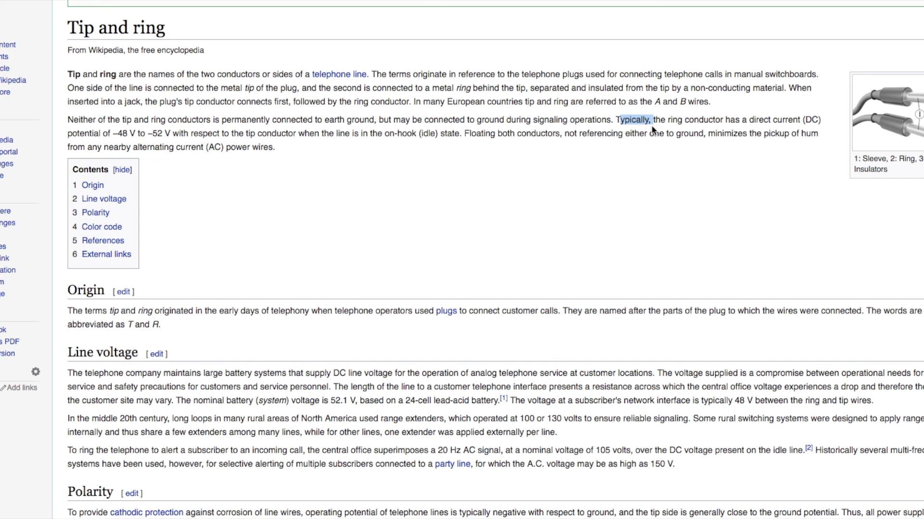
{"action": "mouse_move", "coordinate": [811, 121]}
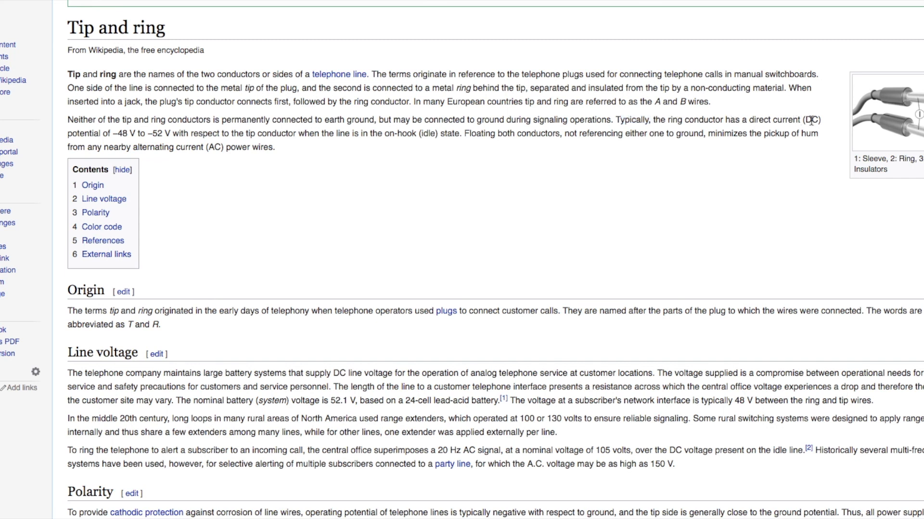
{"action": "mouse_move", "coordinate": [117, 144]}
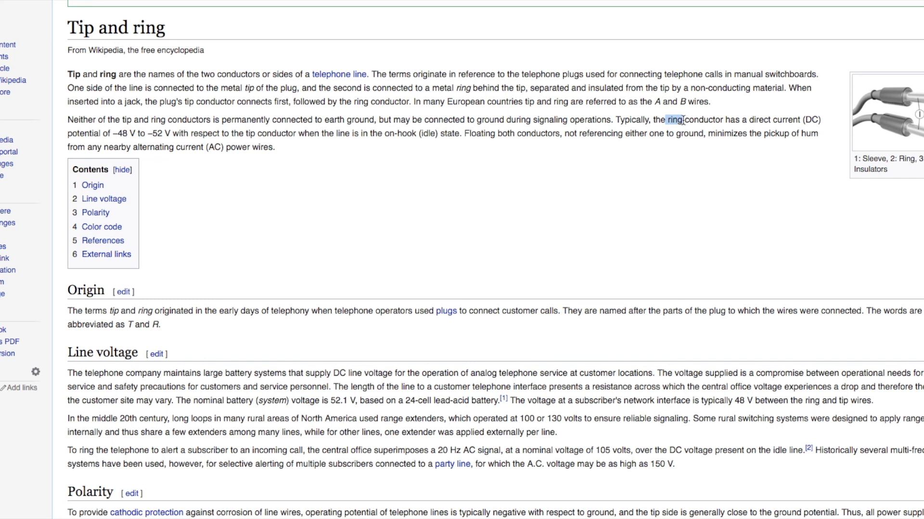
{"action": "scroll", "scroll_direction": "down", "scroll_amount": 3}
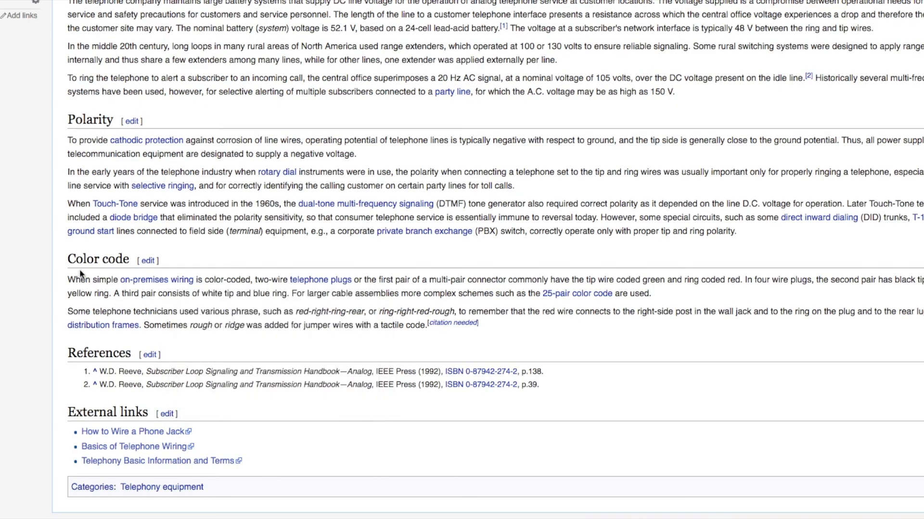
{"action": "double_click", "coordinate": [98, 259]}
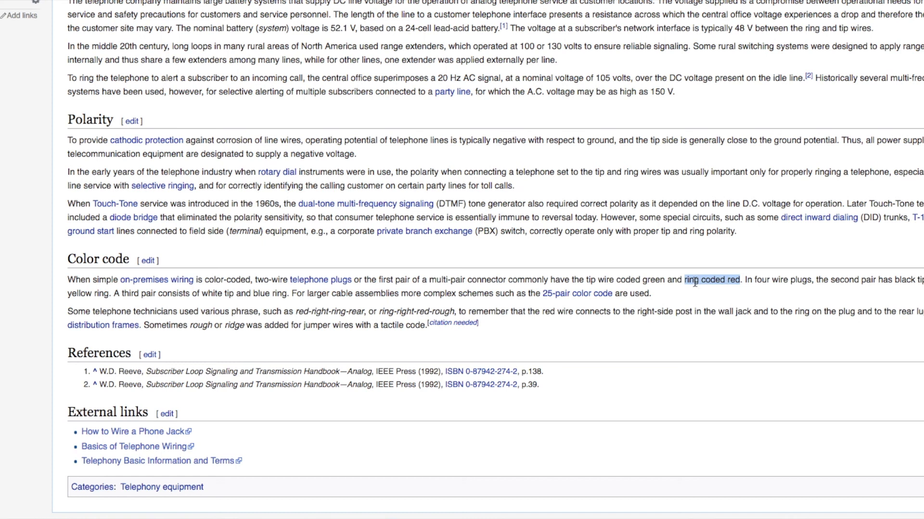
{"action": "scroll", "scroll_direction": "up", "scroll_amount": 3}
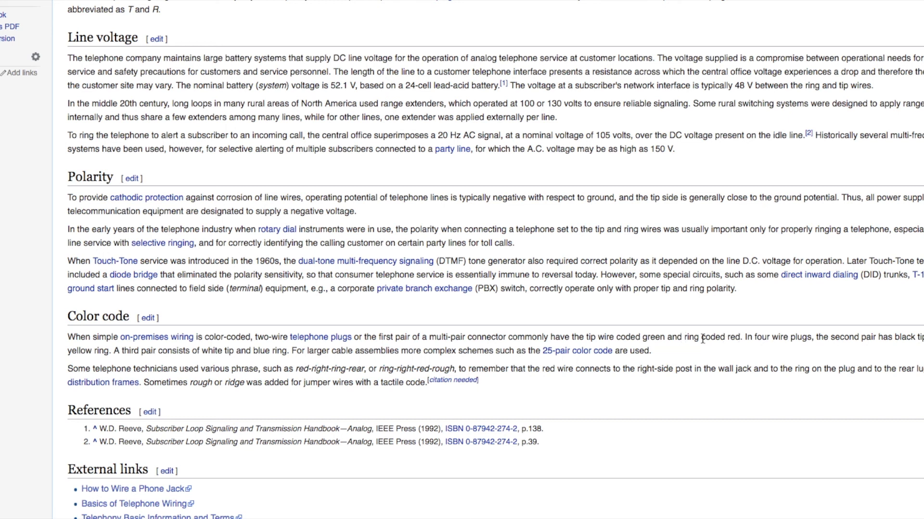
{"action": "mouse_move", "coordinate": [733, 341]}
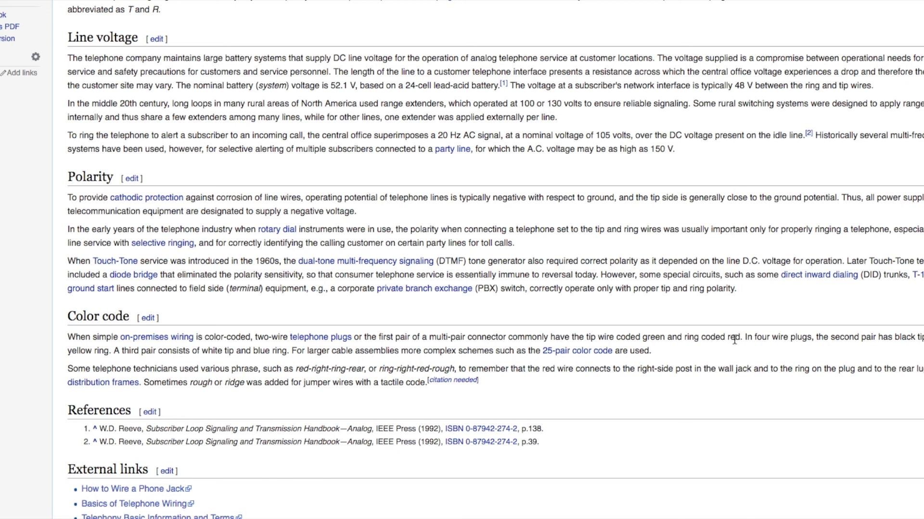
{"action": "mouse_move", "coordinate": [686, 340]}
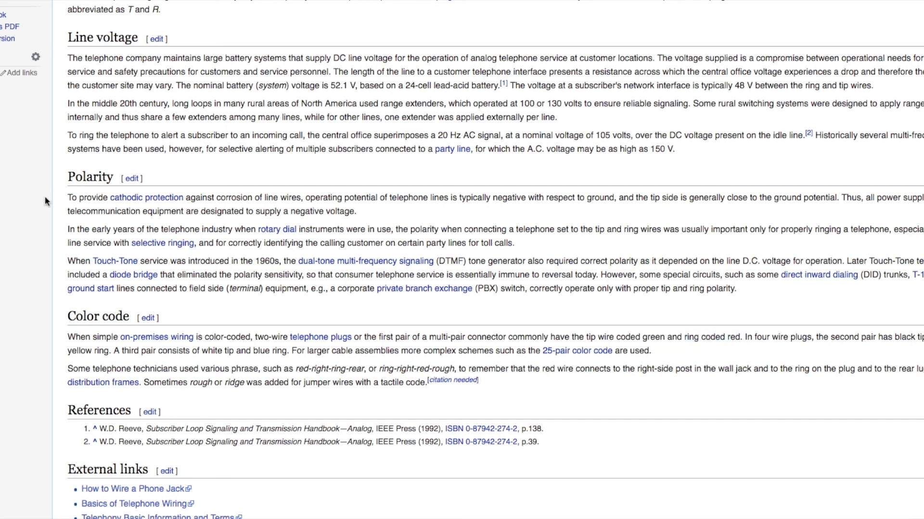
{"action": "double_click", "coordinate": [90, 178]}
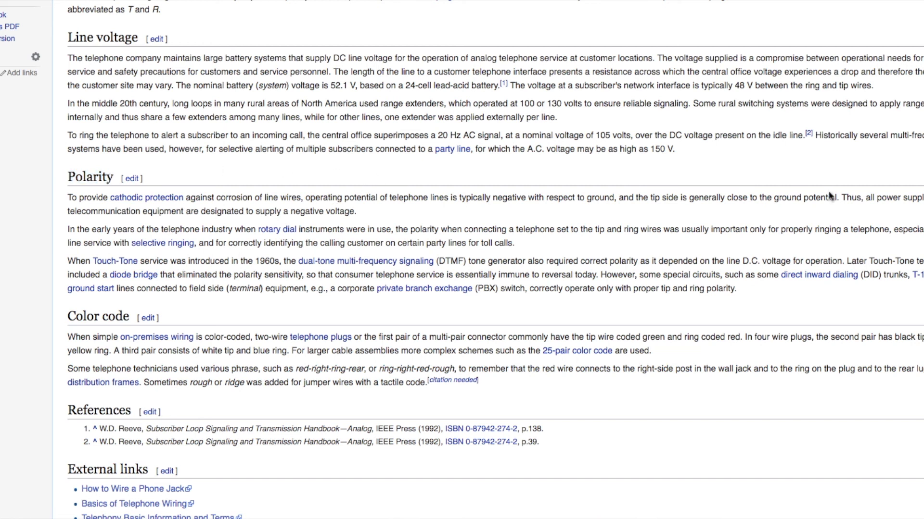
{"action": "mouse_move", "coordinate": [248, 272]}
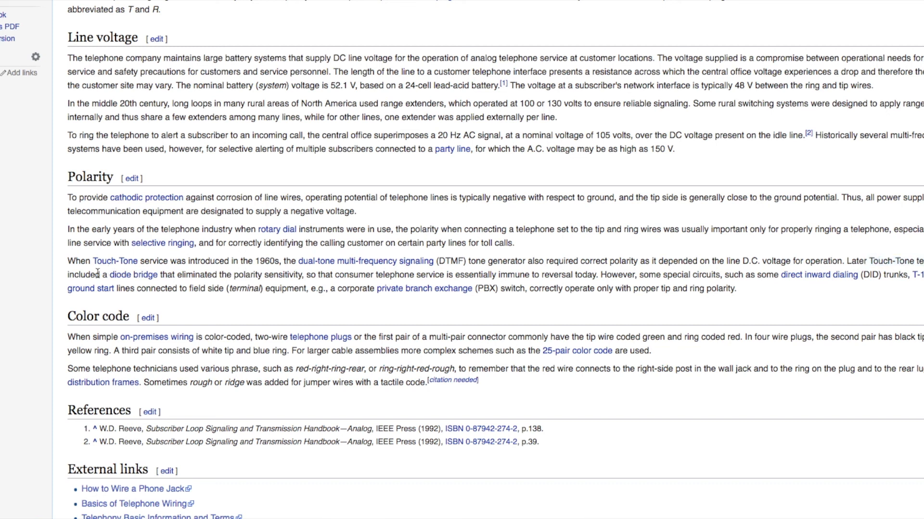
{"action": "double_click", "coordinate": [134, 275]}
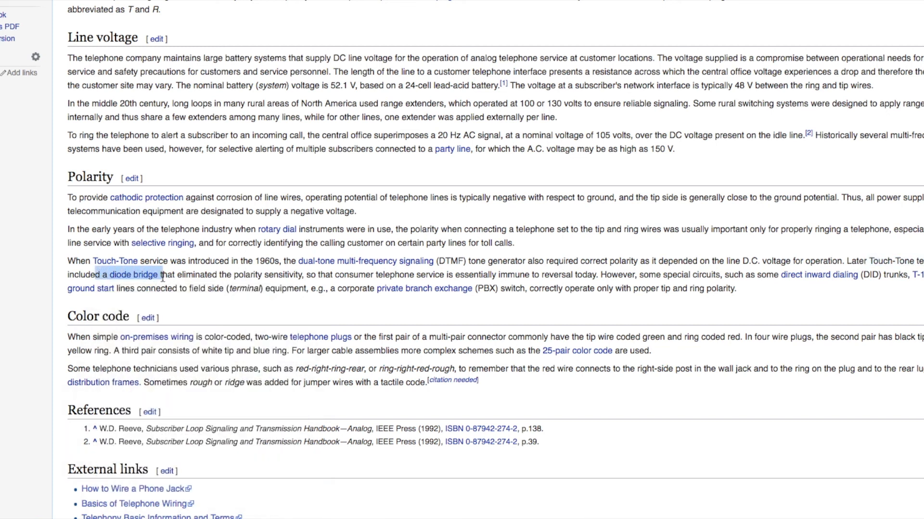
{"action": "mouse_move", "coordinate": [268, 284]}
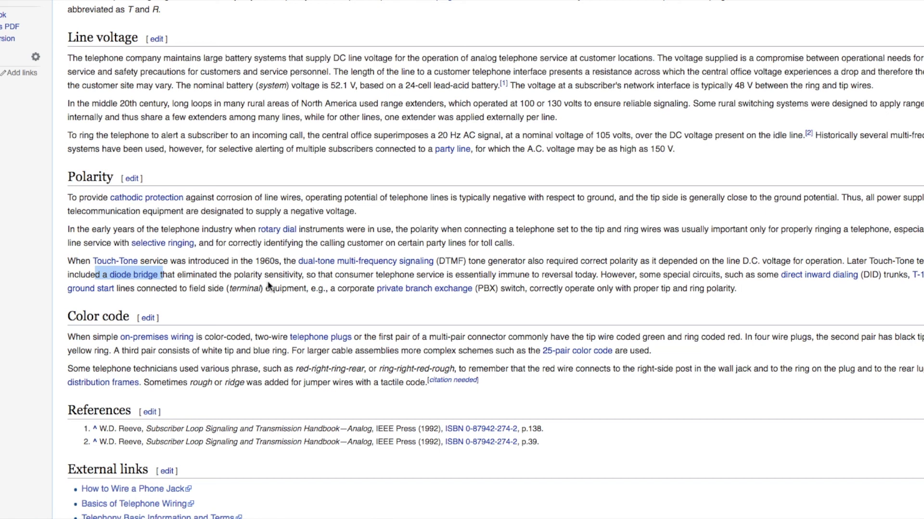
{"action": "mouse_move", "coordinate": [578, 277]}
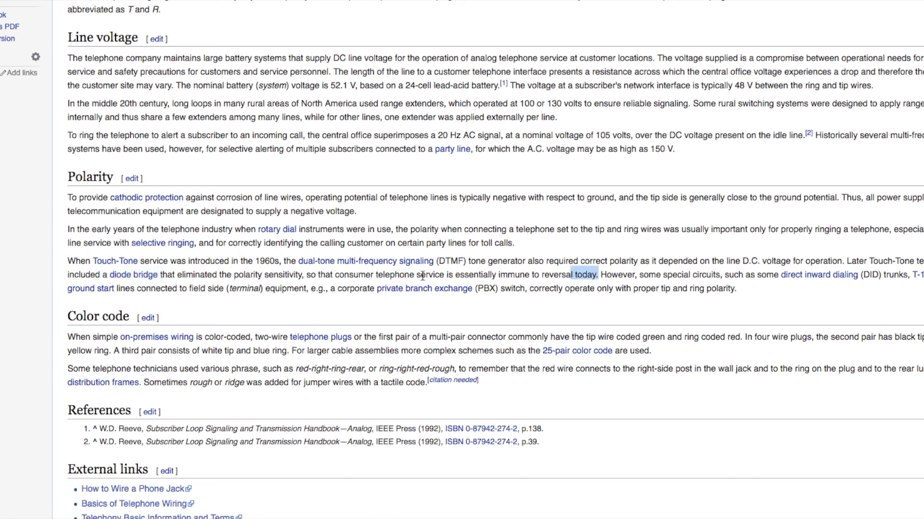
{"action": "mouse_move", "coordinate": [485, 276]}
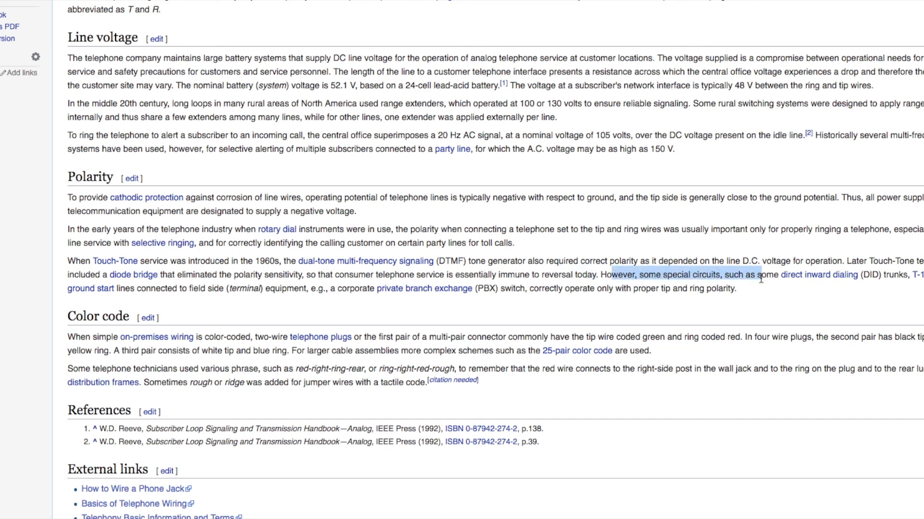
{"action": "left_click", "coordinate": [720, 258]}
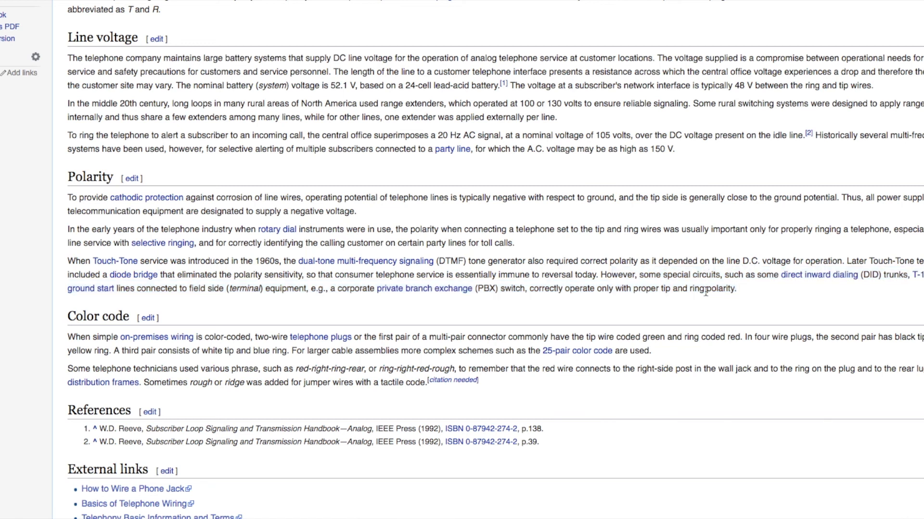
{"action": "mouse_move", "coordinate": [702, 344]}
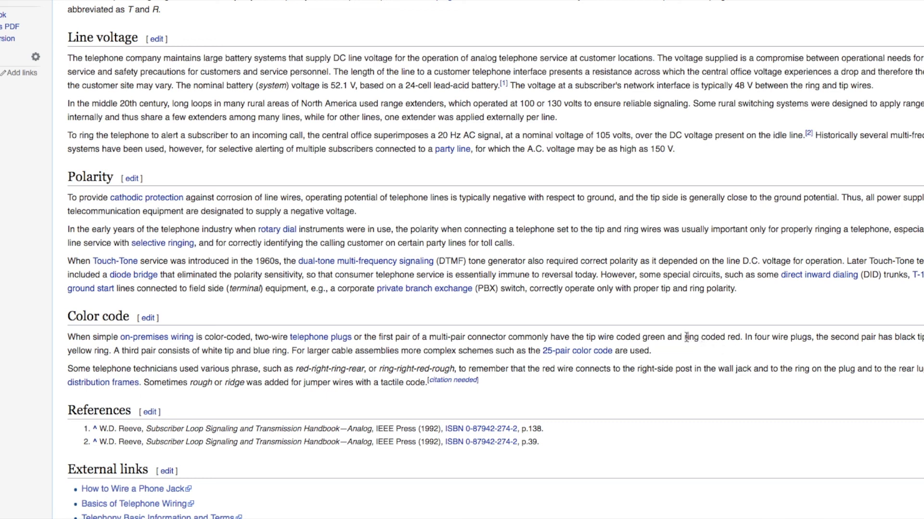
{"action": "double_click", "coordinate": [707, 336]}
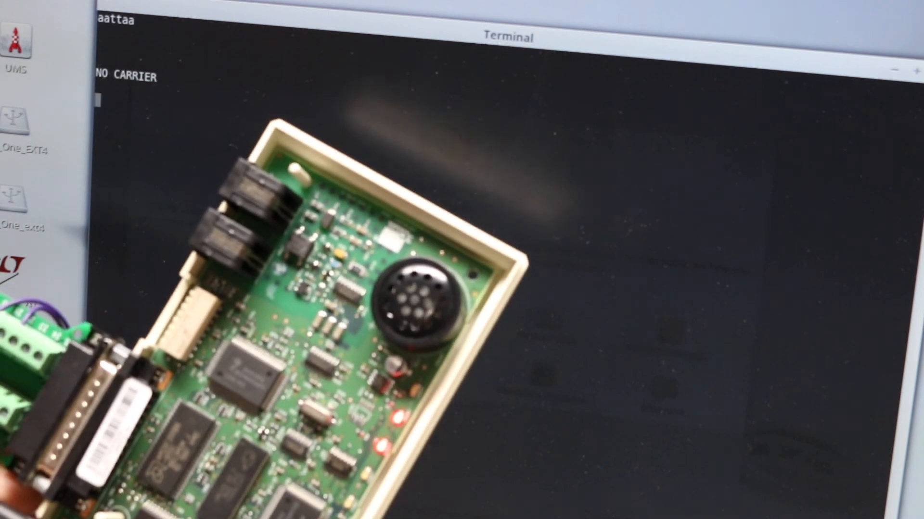
Step: Type the tone-dial command 'aattddtt7766' beneath the NO CARRIER reply
{"action": "type", "text": "aatt"}
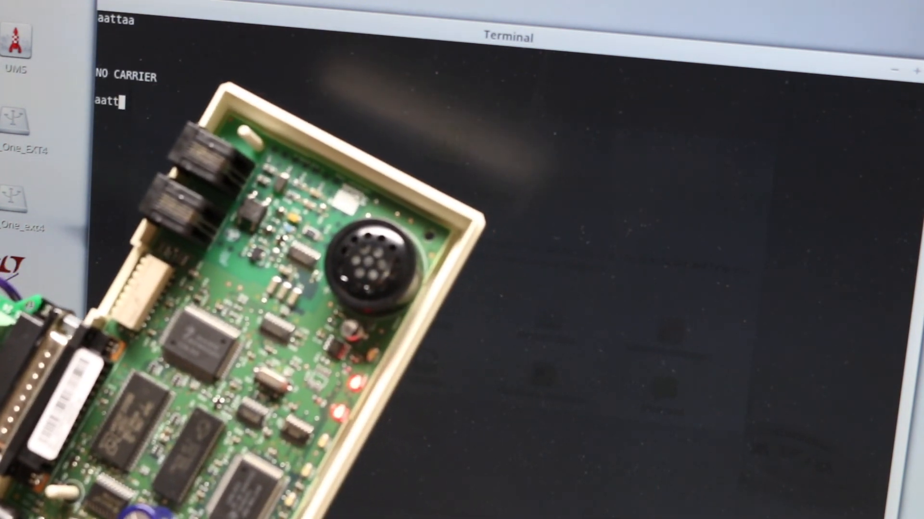
{"action": "type", "text": "ddtt"}
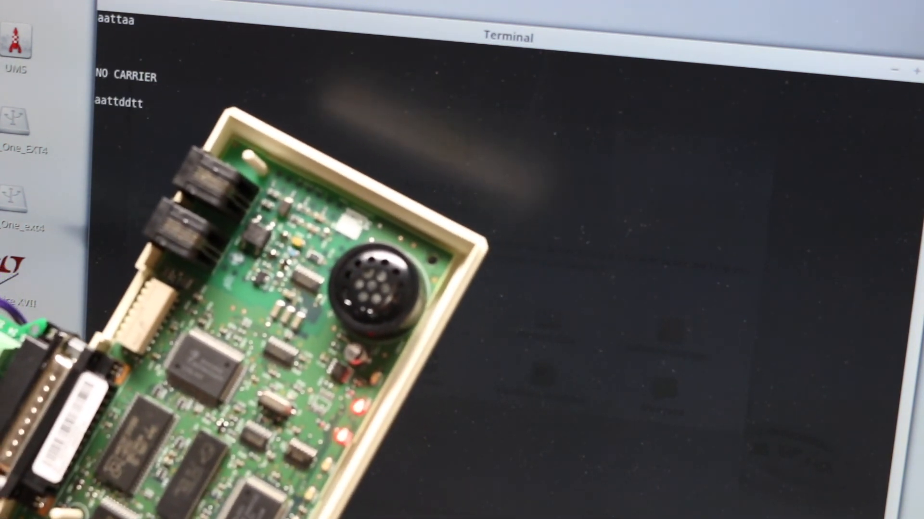
{"action": "type", "text": "7766"}
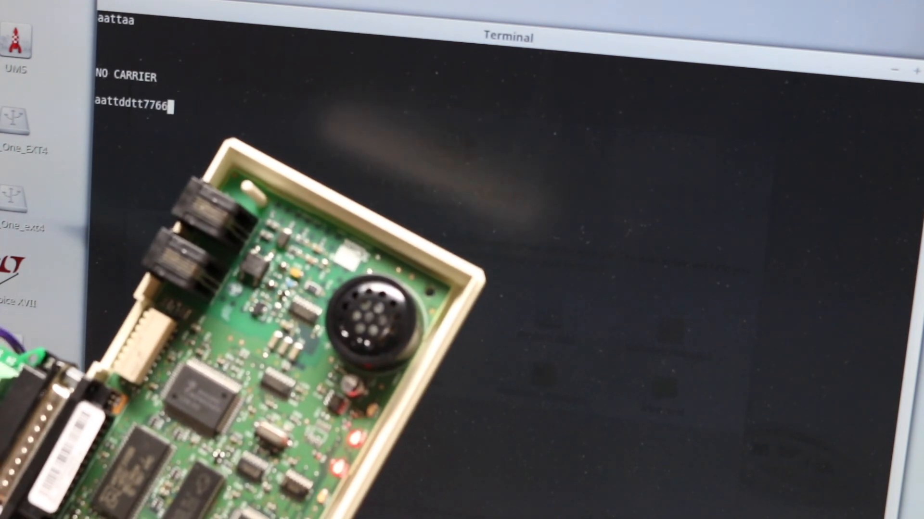